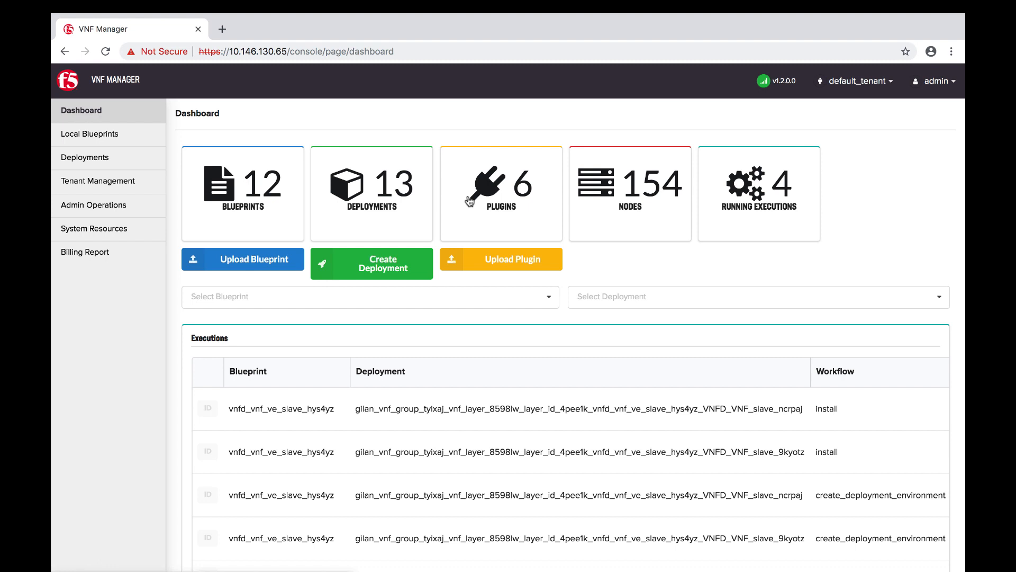
pyautogui.moveTo(389, 202)
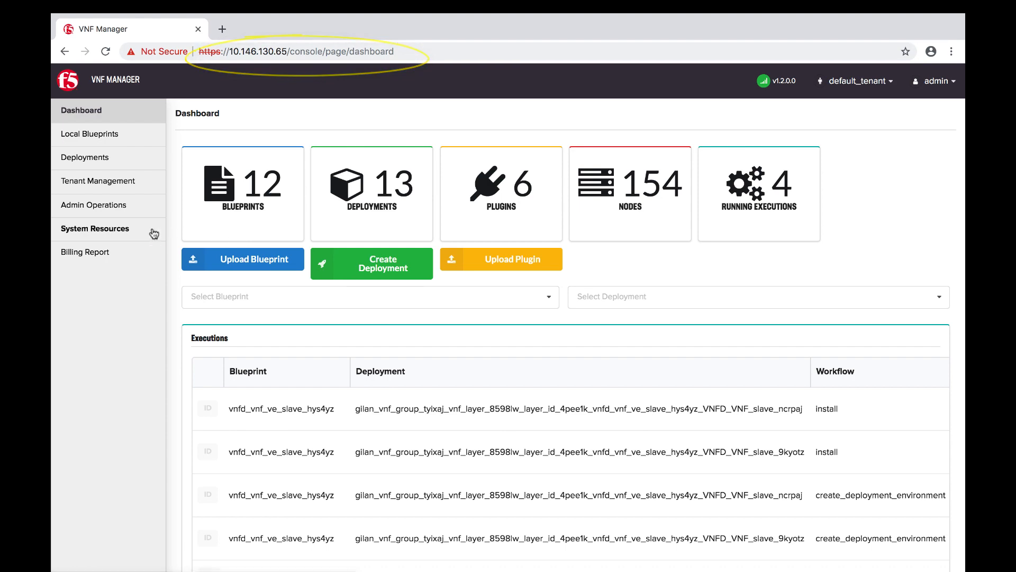
# Review installed plugins and stored secrets, then open the f5-nfv-solutions GitHub repository.
pyautogui.click(94, 228)
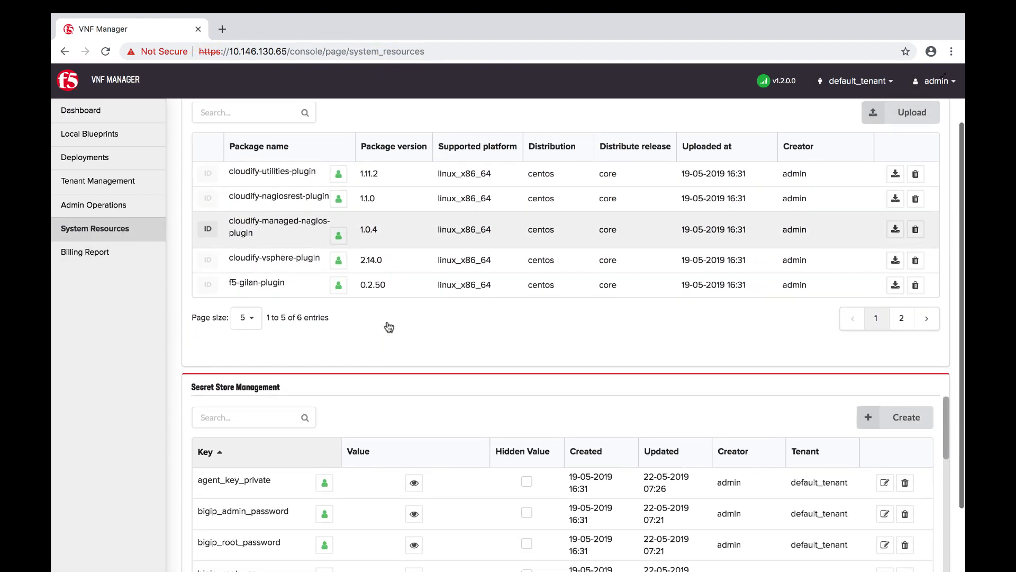
pyautogui.scroll(-3)
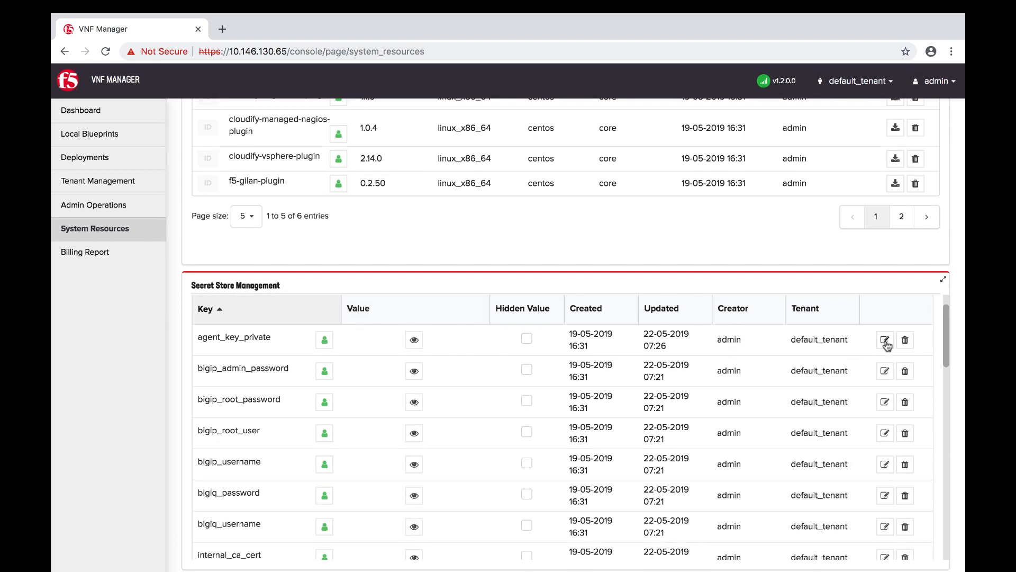
pyautogui.click(884, 340)
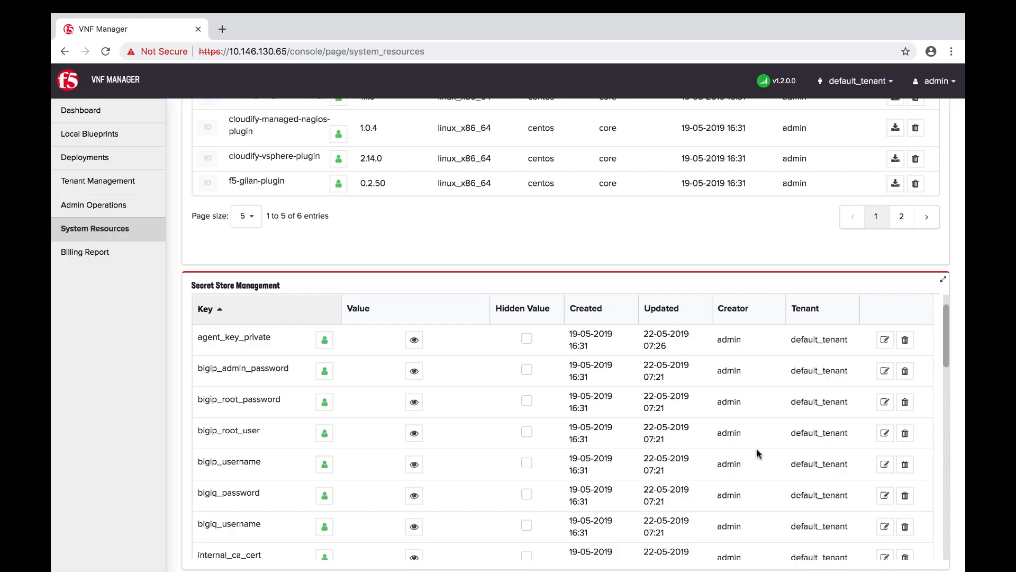
pyautogui.click(413, 400)
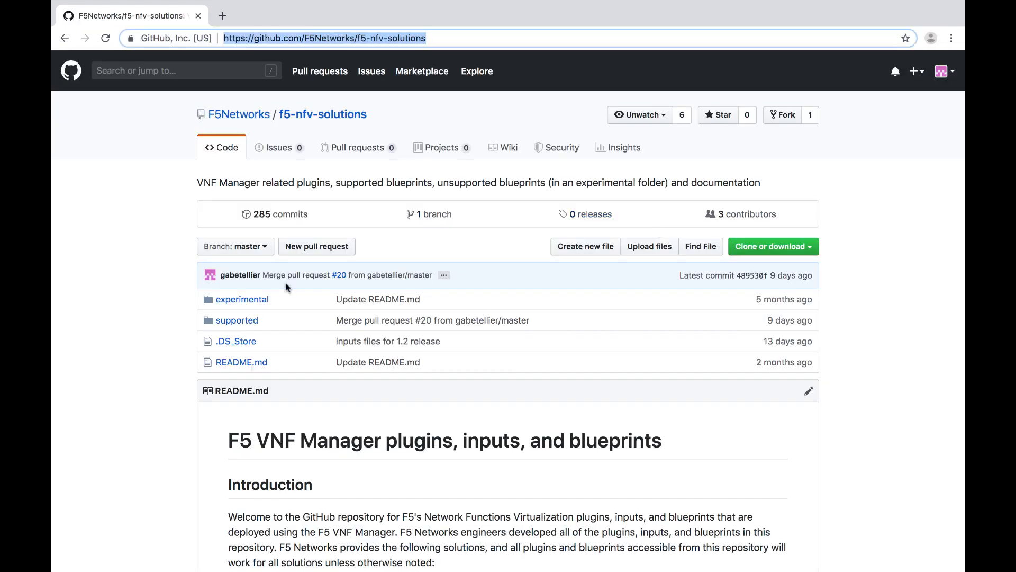
# Browse to supported/inputs/v1.2.0.0/VMware and open vmware_inputs_gilan_v1.2.yaml.
pyautogui.click(237, 320)
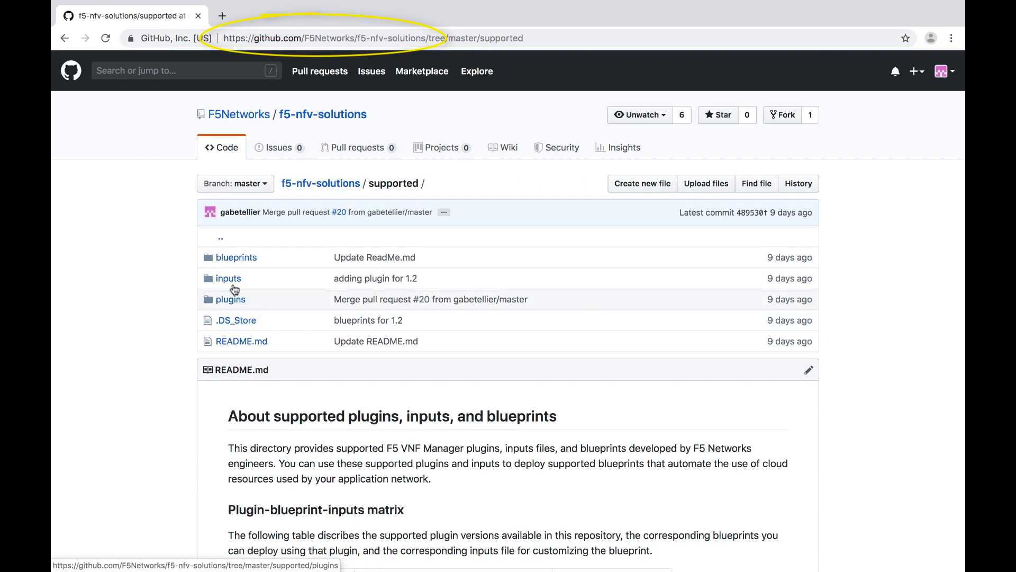
pyautogui.click(228, 278)
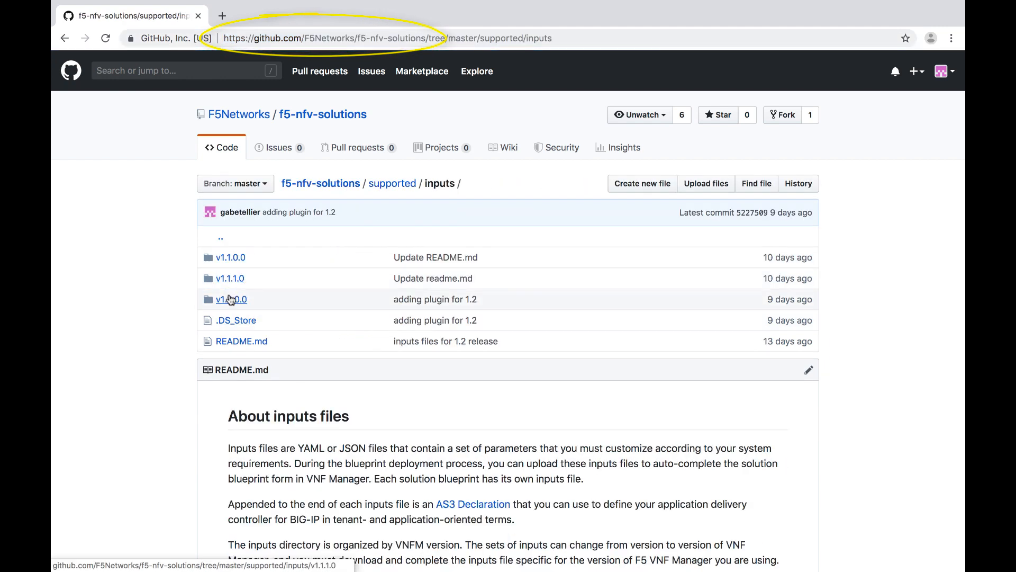
pyautogui.click(230, 298)
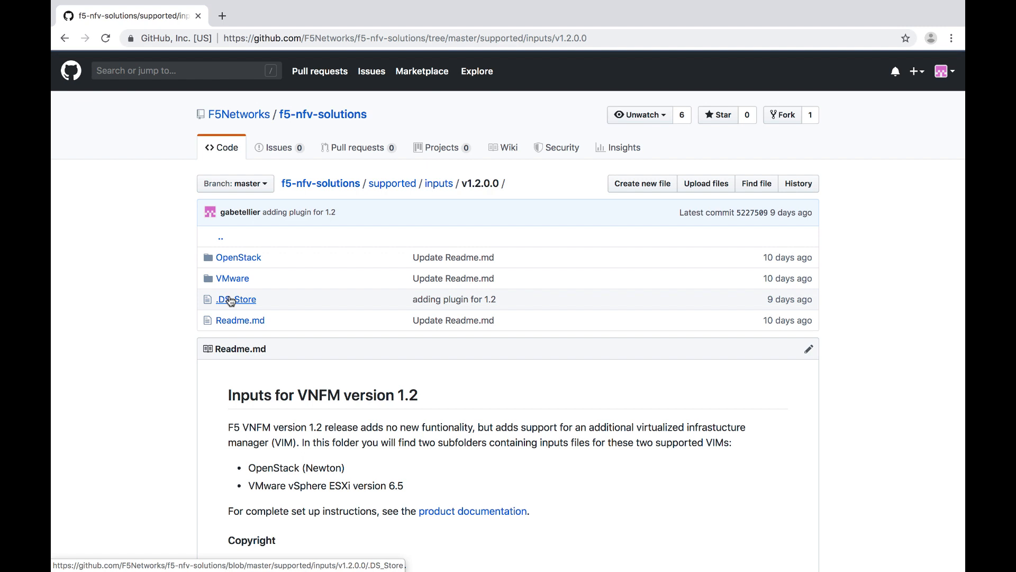
pyautogui.moveTo(232, 278)
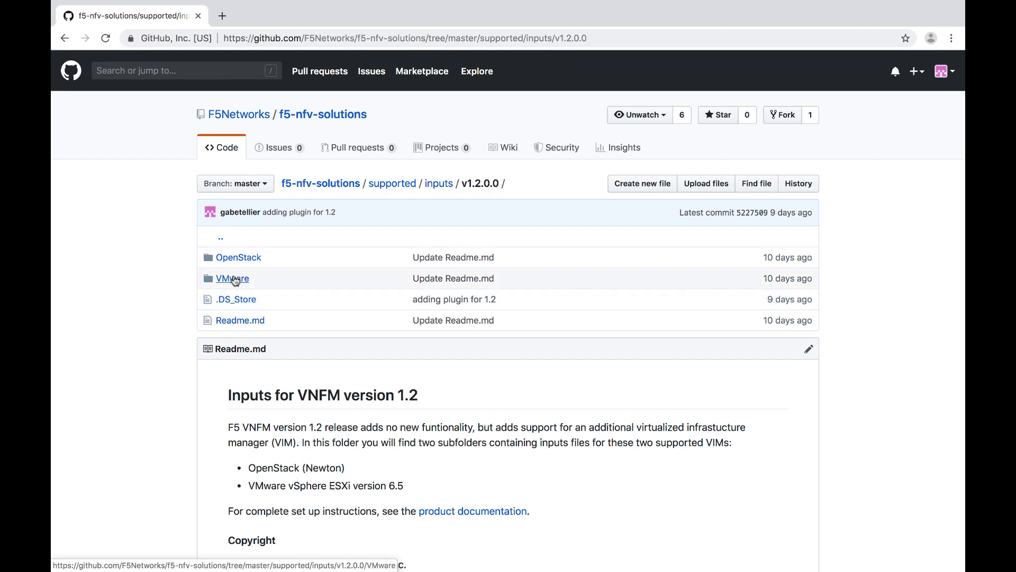
pyautogui.click(232, 278)
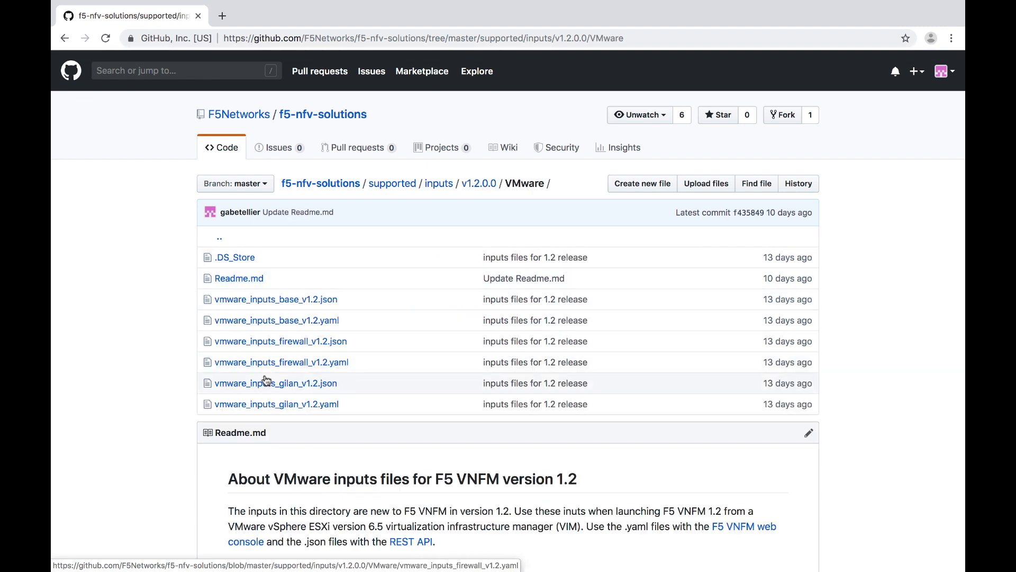
pyautogui.click(277, 404)
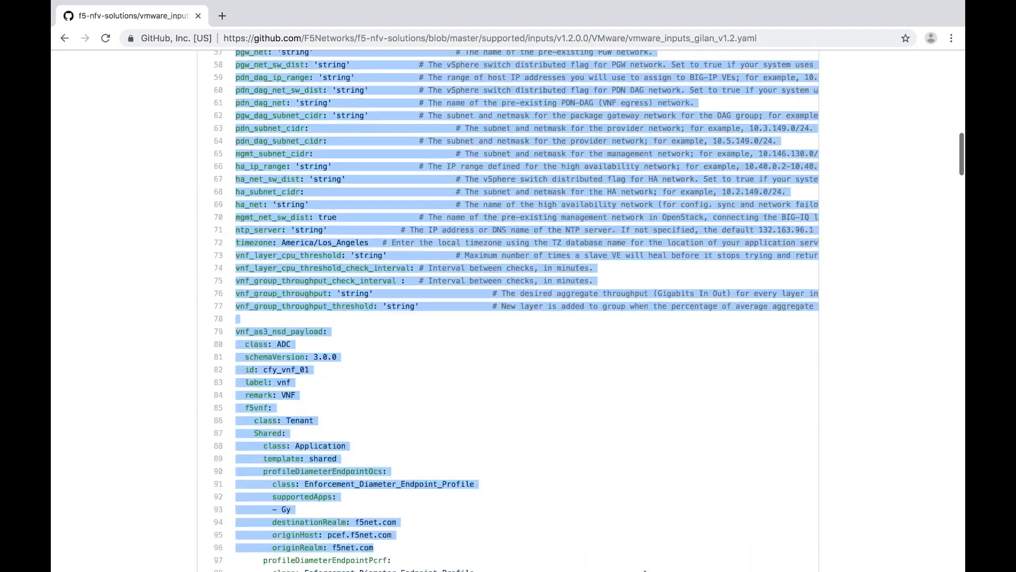
# Scroll to the end of the selected GiLAN YAML and bring up the copy menu.
pyautogui.scroll(-3)
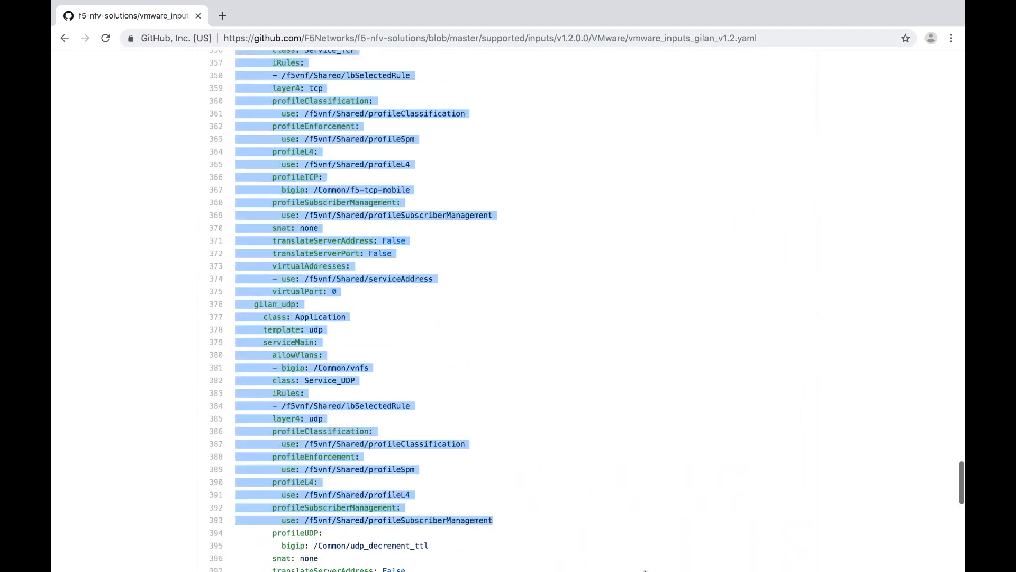
pyautogui.scroll(-3)
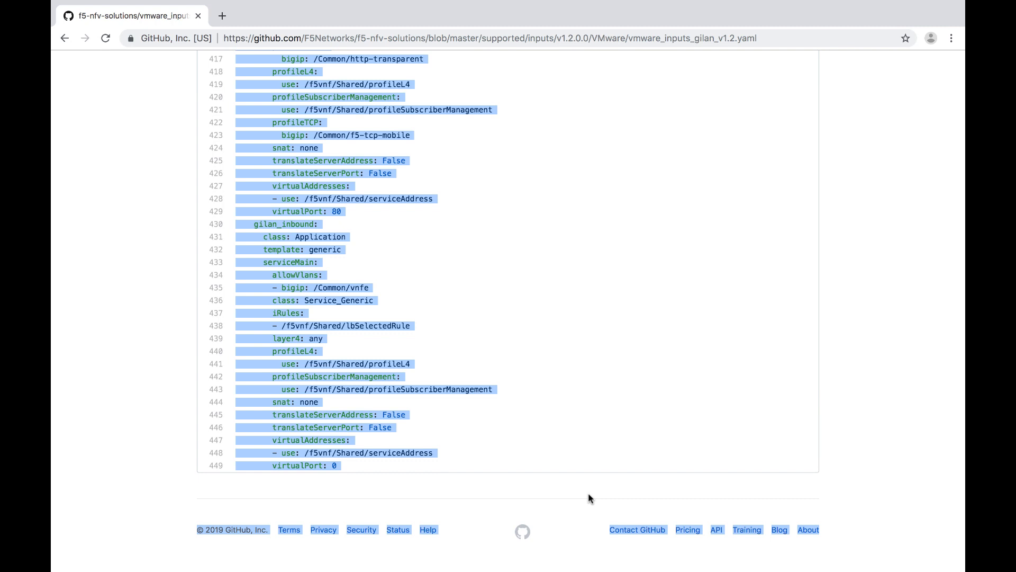
pyautogui.moveTo(327, 348)
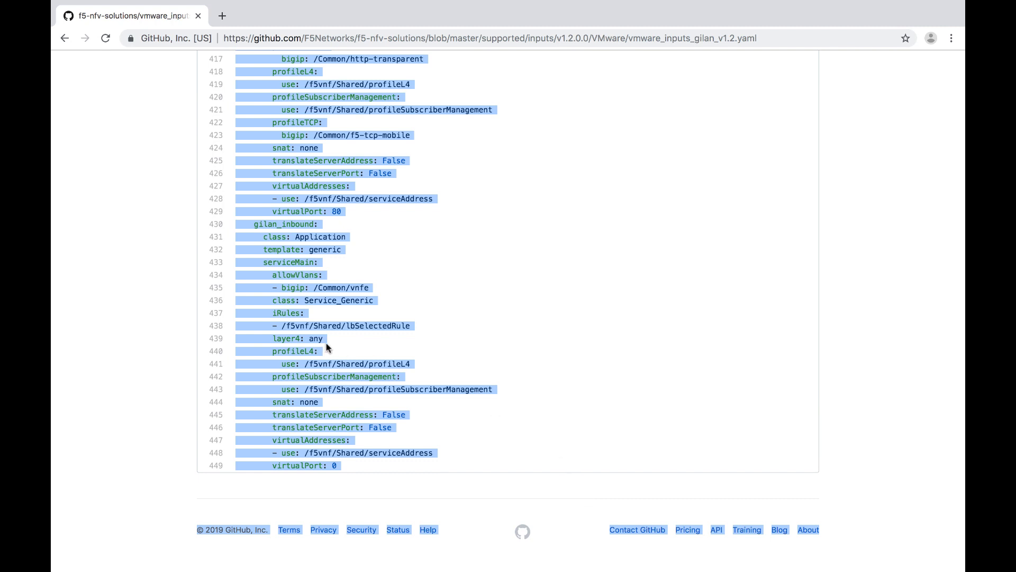
pyautogui.rightClick(326, 347)
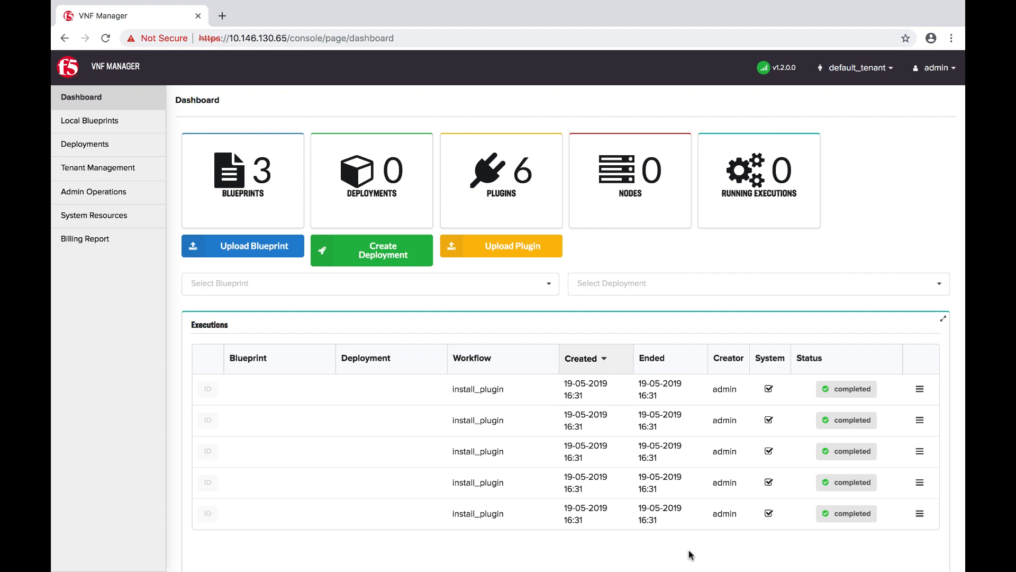
pyautogui.moveTo(81, 96)
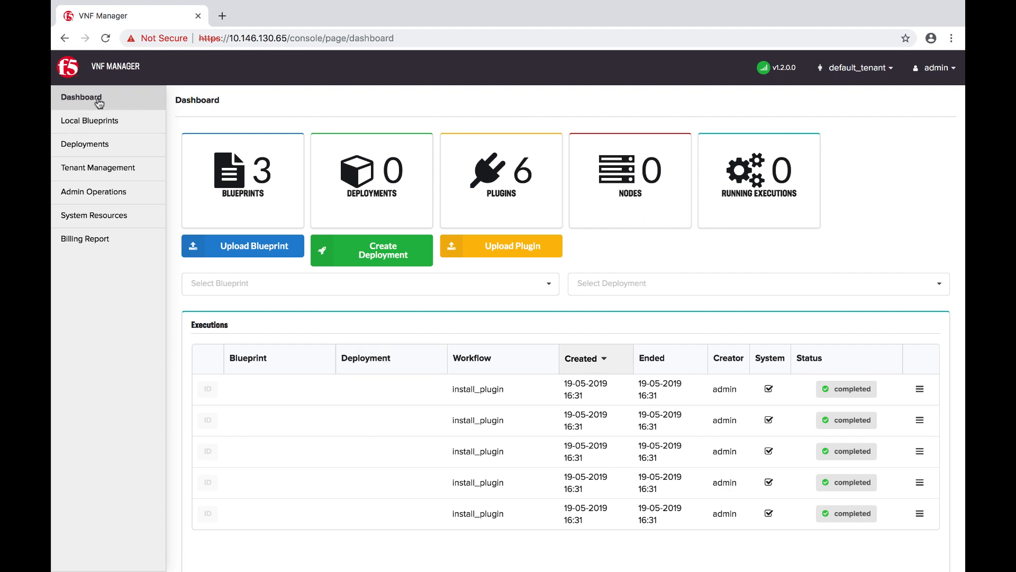
# View the Firewall, Base and GiLAN v1.2.0.0 blueprint cards under Local Blueprints.
pyautogui.click(90, 121)
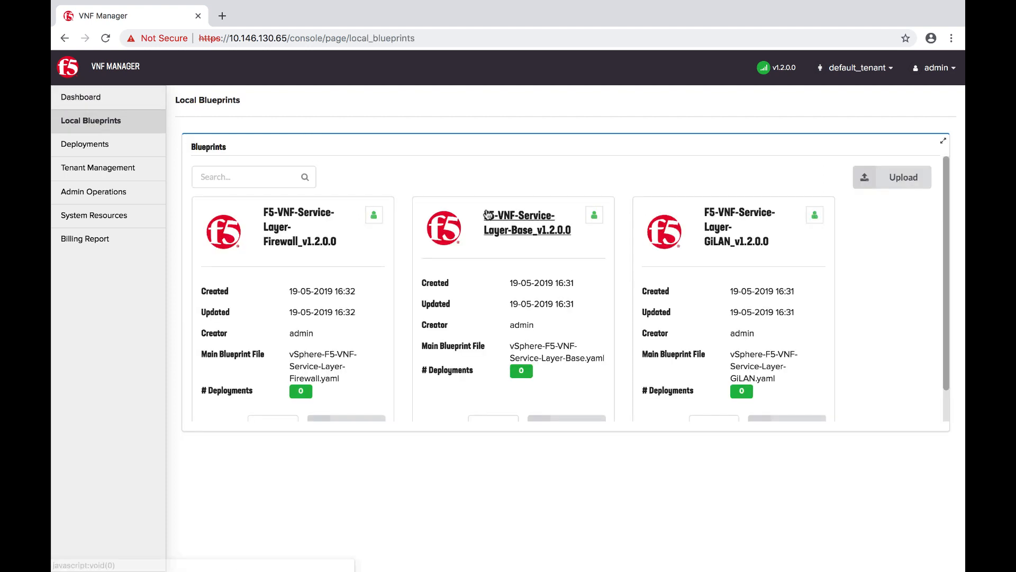
pyautogui.scroll(-3)
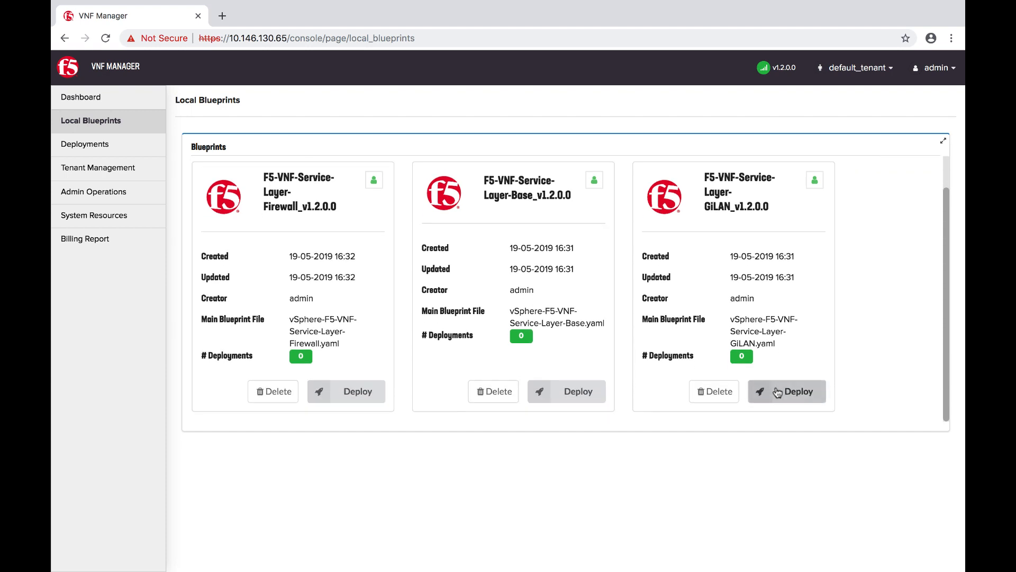
# Start deploying the GiLAN v1.2.0.0 blueprint with the deployment name 'gilan'.
pyautogui.click(787, 392)
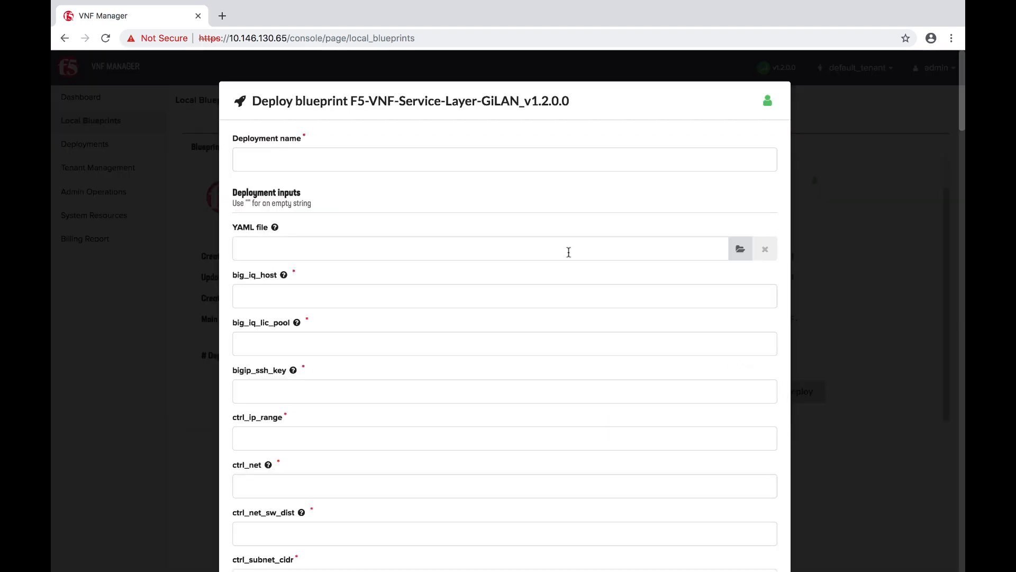
pyautogui.click(504, 159)
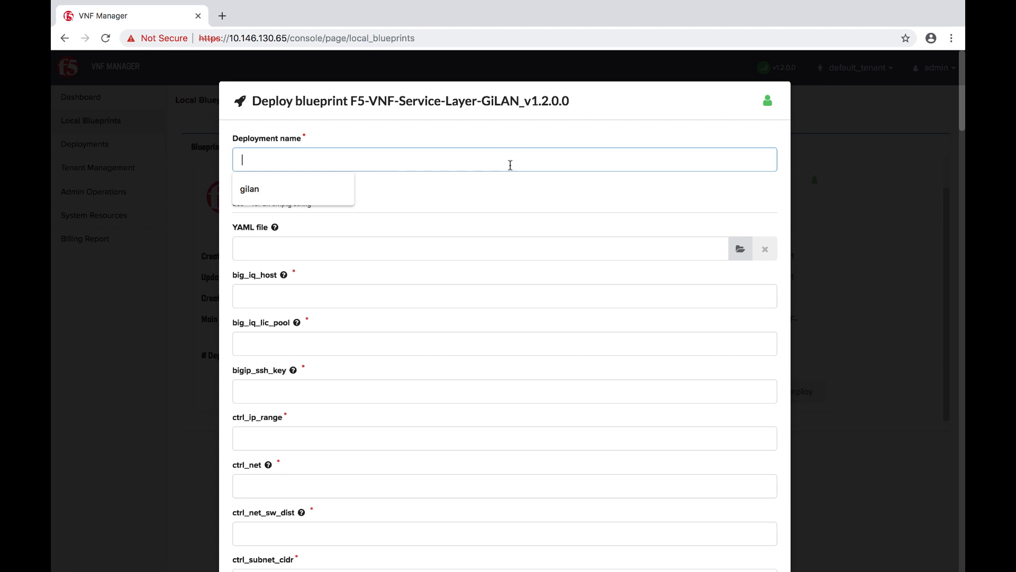
pyautogui.click(249, 188)
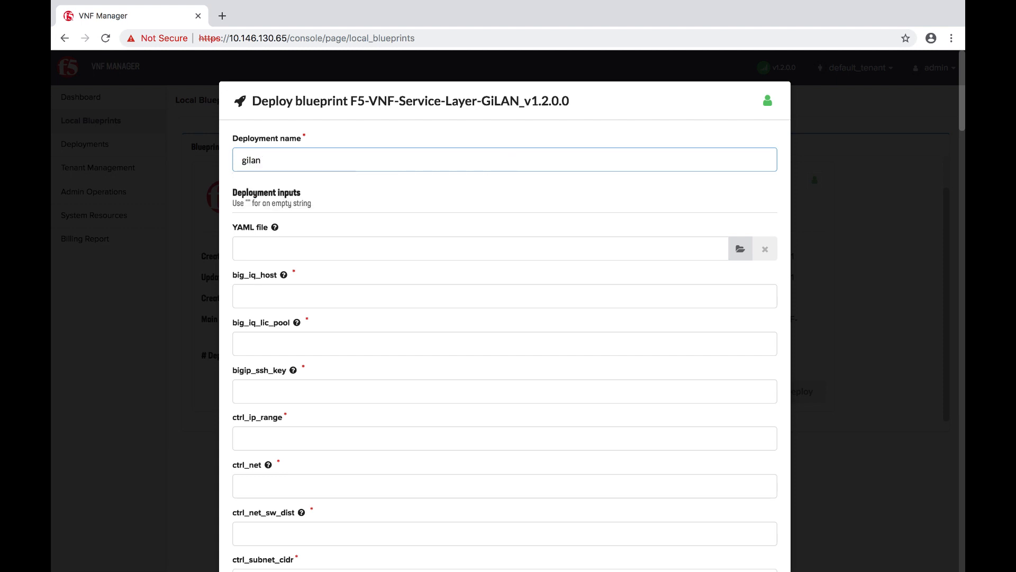
pyautogui.moveTo(419, 235)
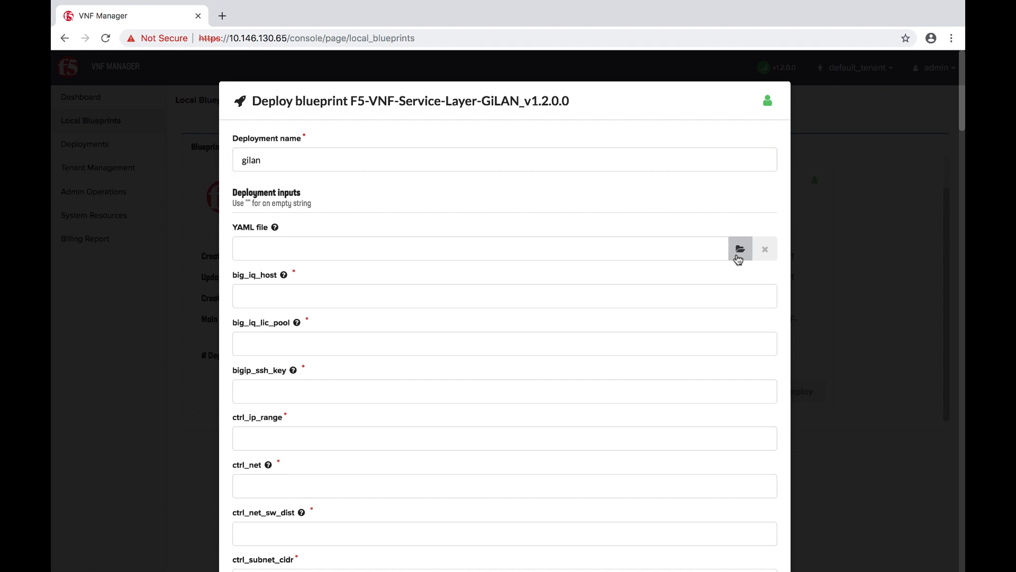
# Fill the GiLAN deployment inputs from inputs_gilan_vmware-1.yaml and deploy it.
pyautogui.click(740, 249)
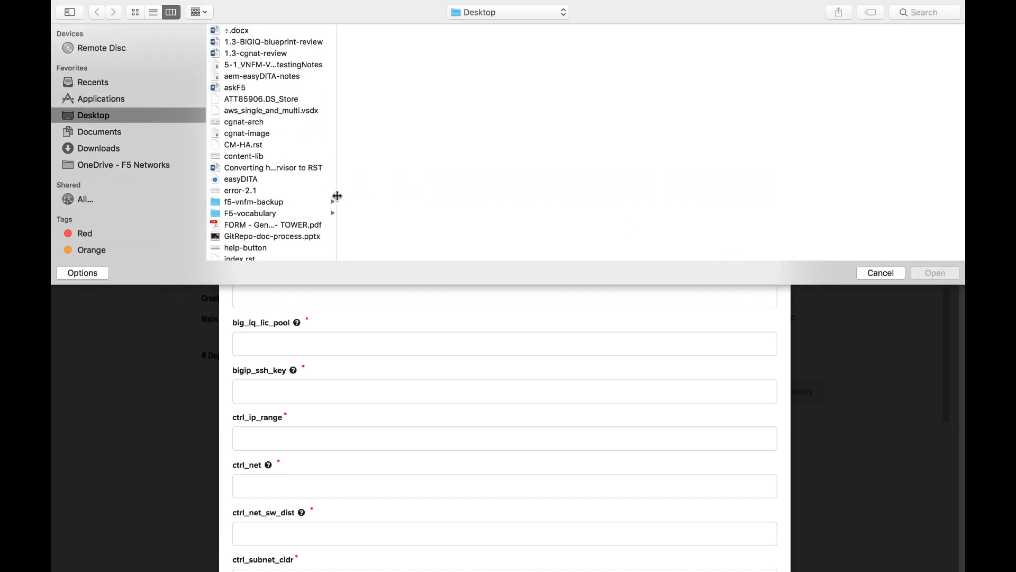
pyautogui.scroll(-3)
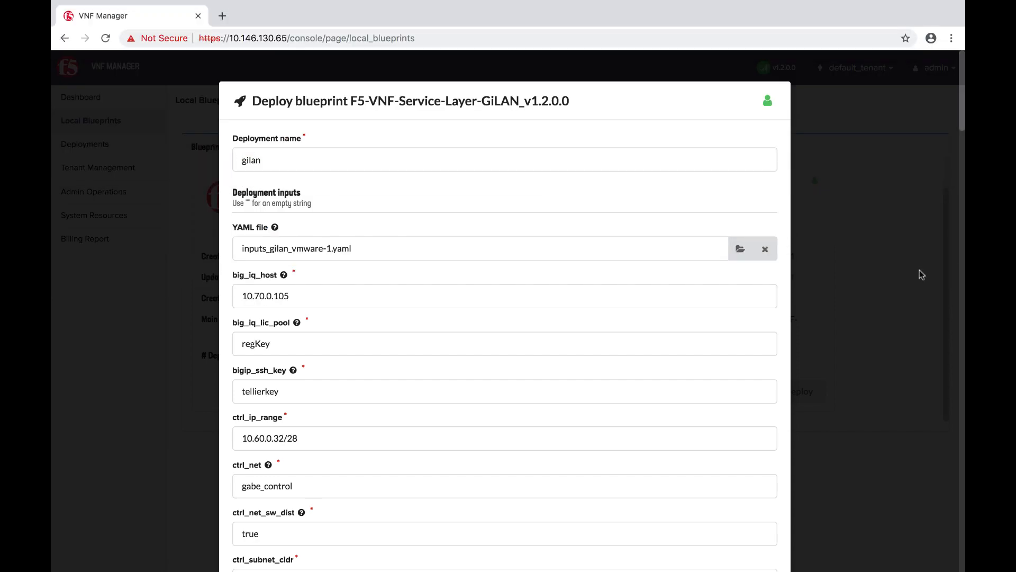
pyautogui.scroll(-3)
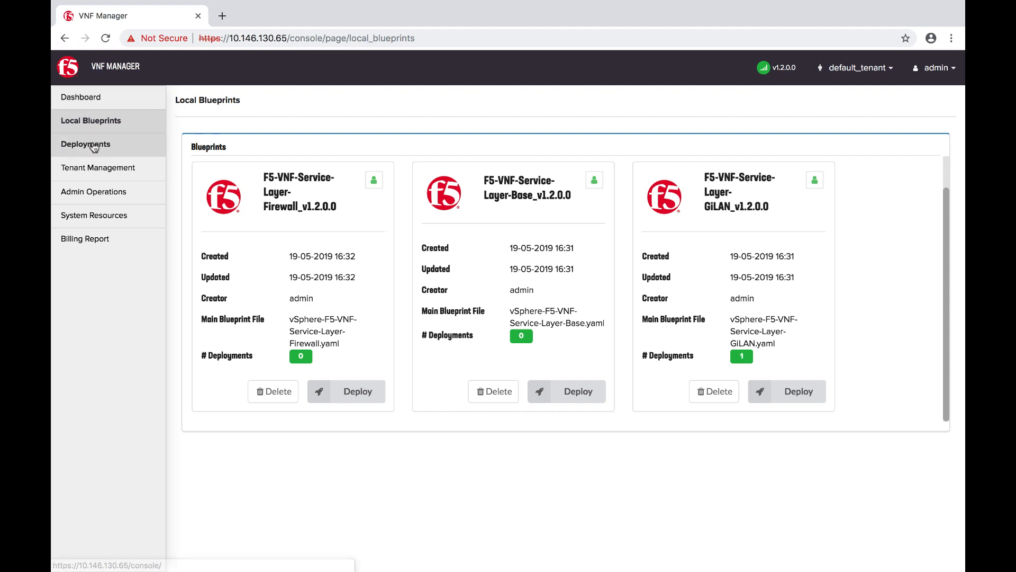
pyautogui.click(86, 144)
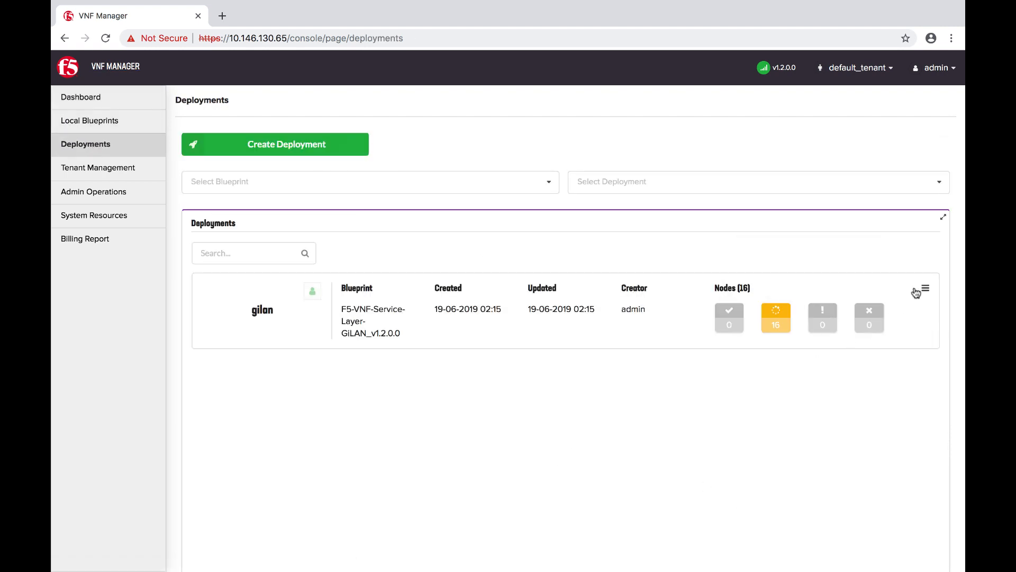
pyautogui.click(924, 288)
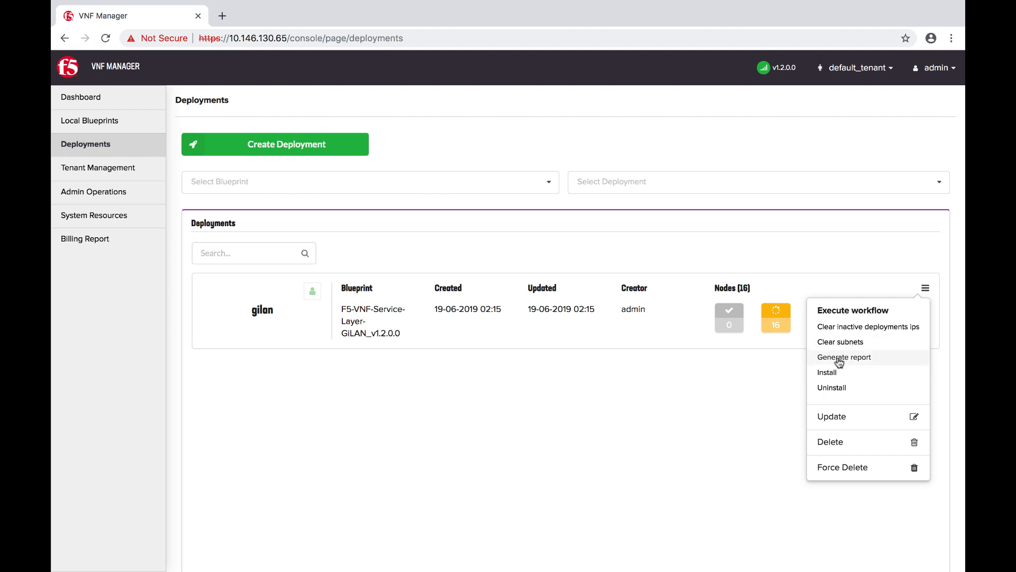
pyautogui.click(828, 372)
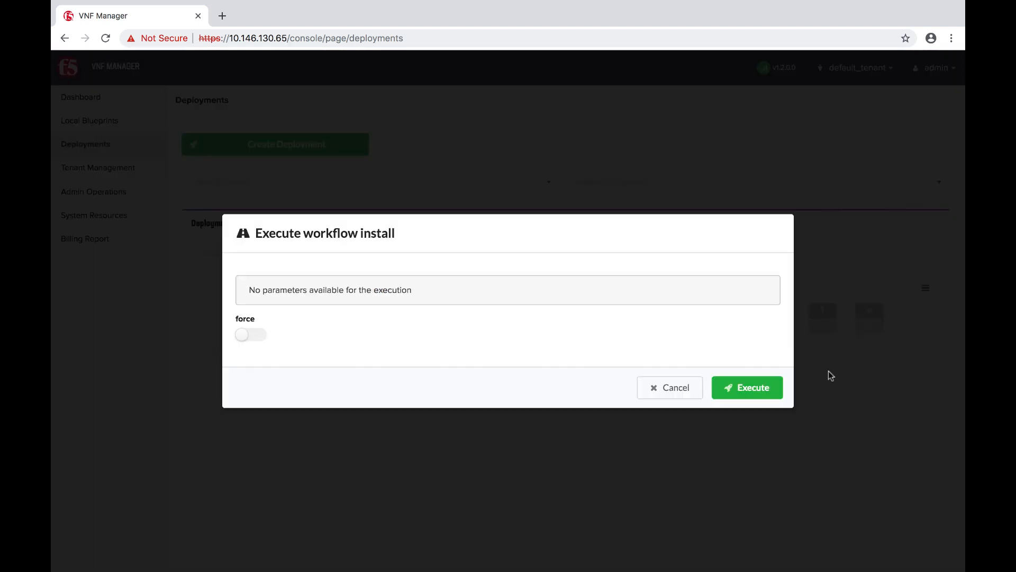
pyautogui.click(746, 387)
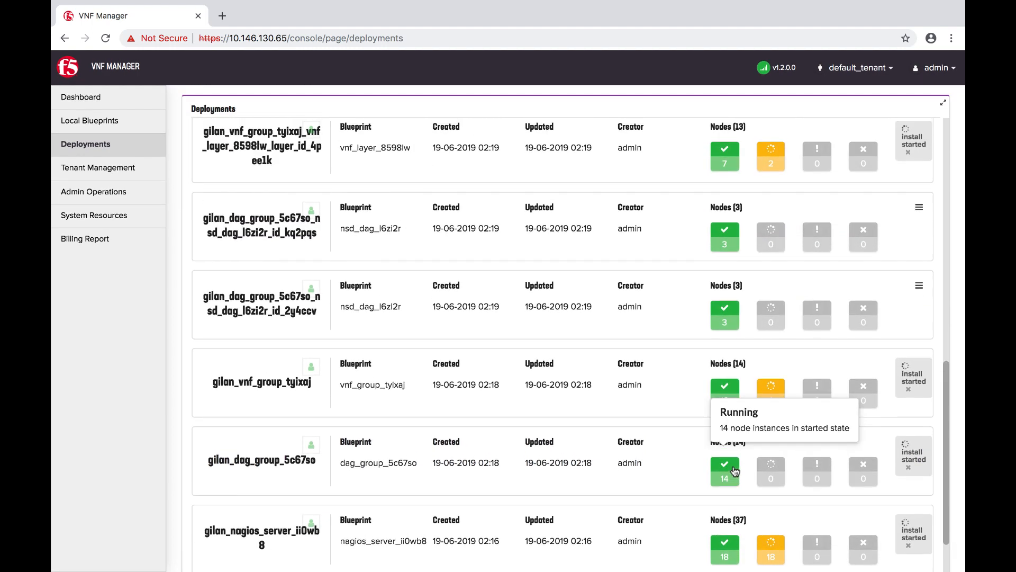
pyautogui.scroll(-3)
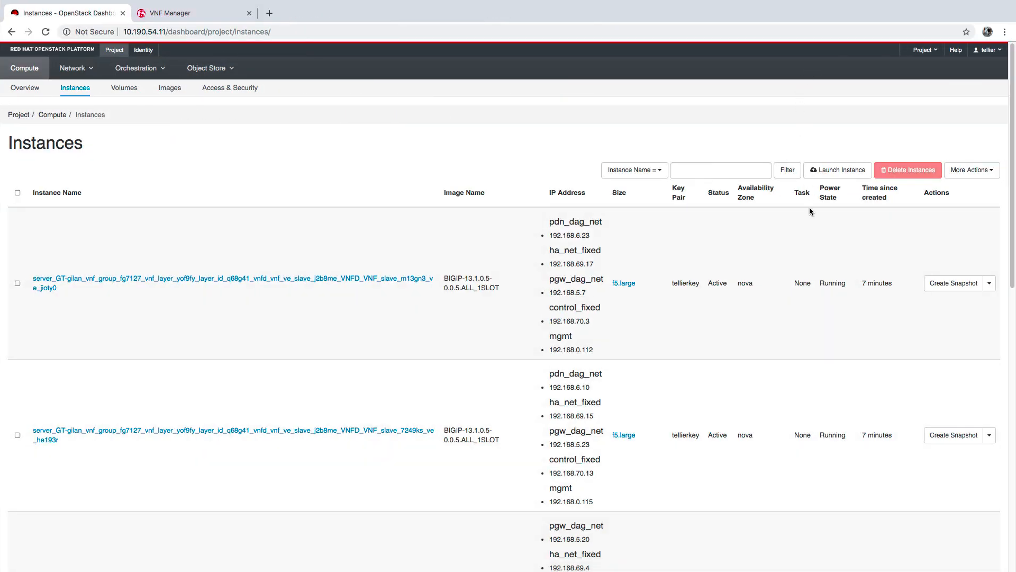
# Check that the GiLAN BIG-IP instances are Active and Running, then return to VNF Manager.
pyautogui.scroll(-3)
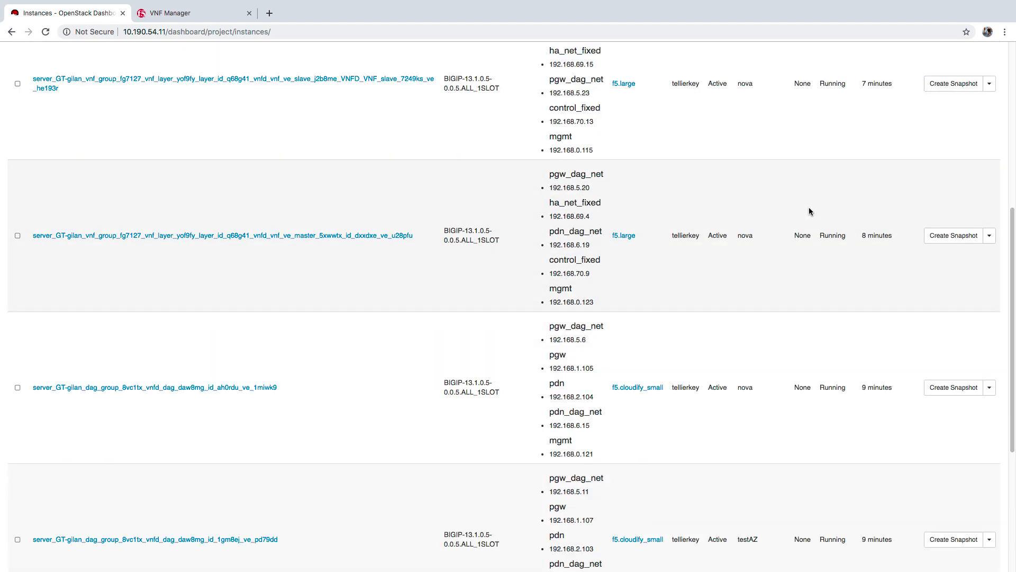
pyautogui.scroll(-3)
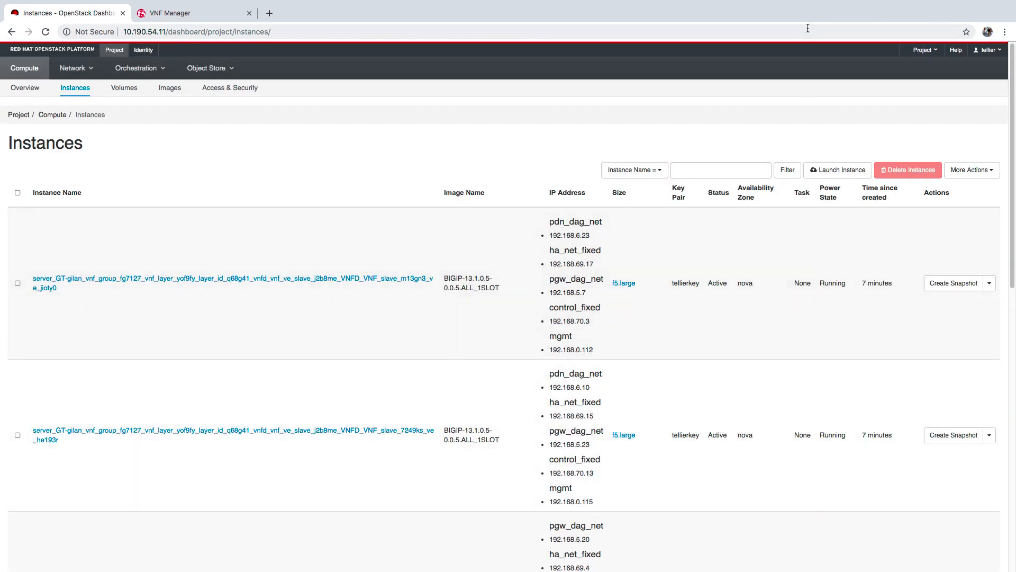
pyautogui.click(170, 13)
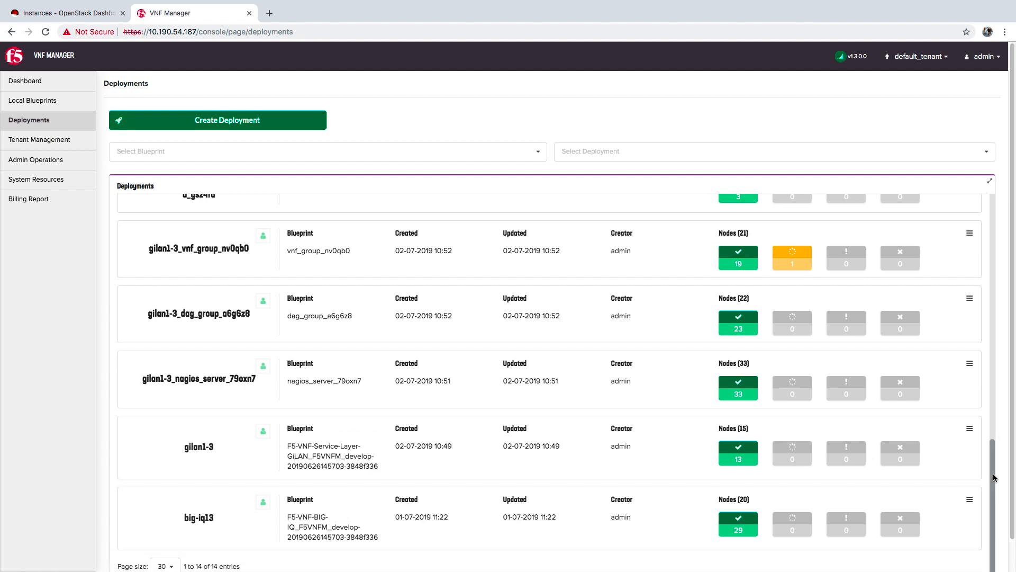
pyautogui.scroll(-3)
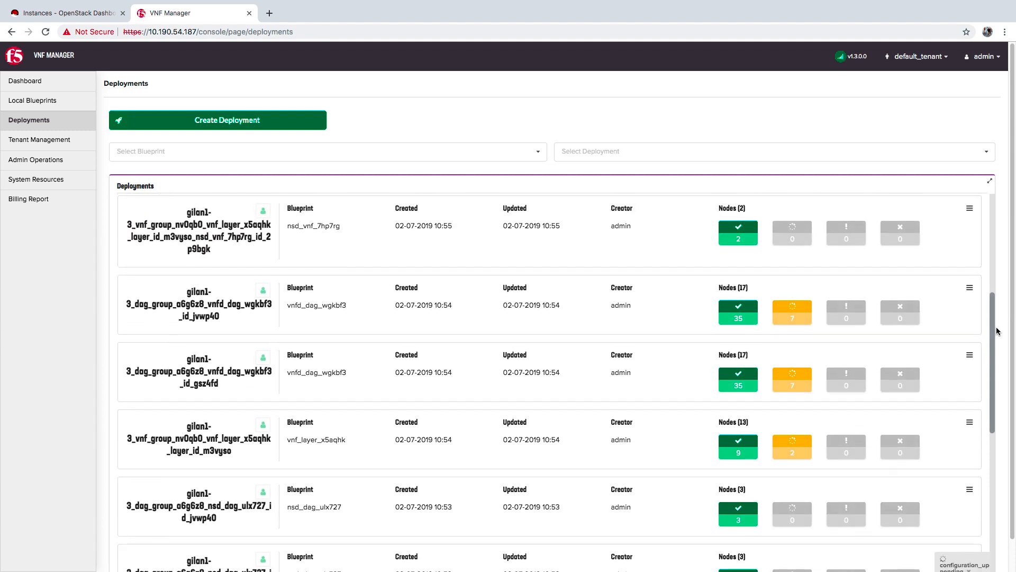
pyautogui.scroll(-3)
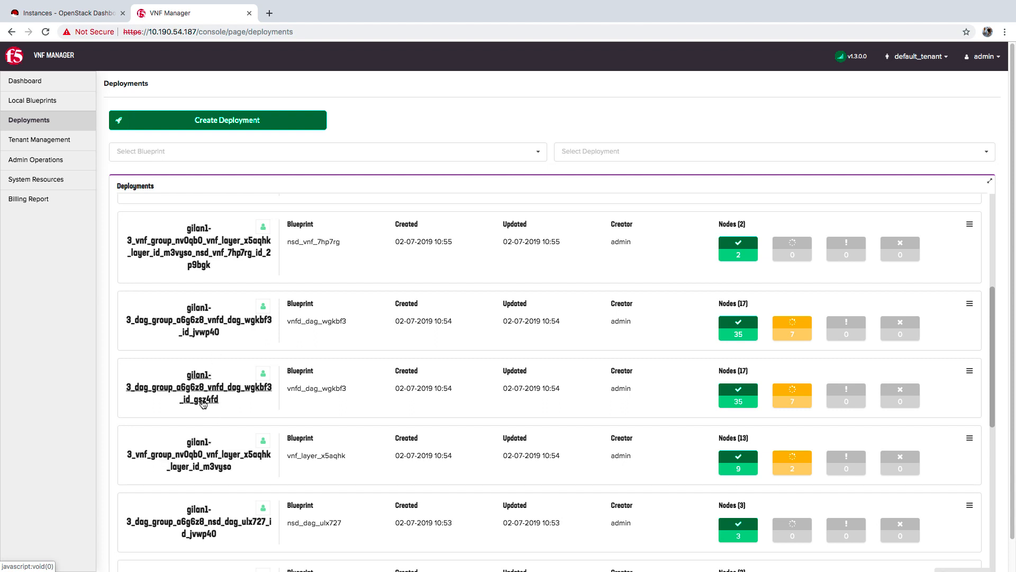
pyautogui.click(970, 505)
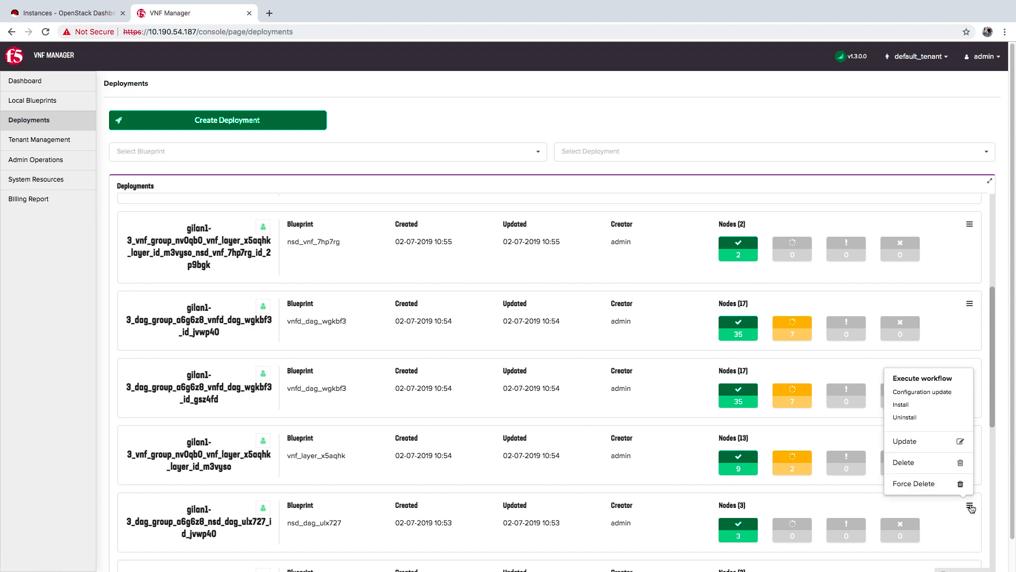
pyautogui.click(970, 508)
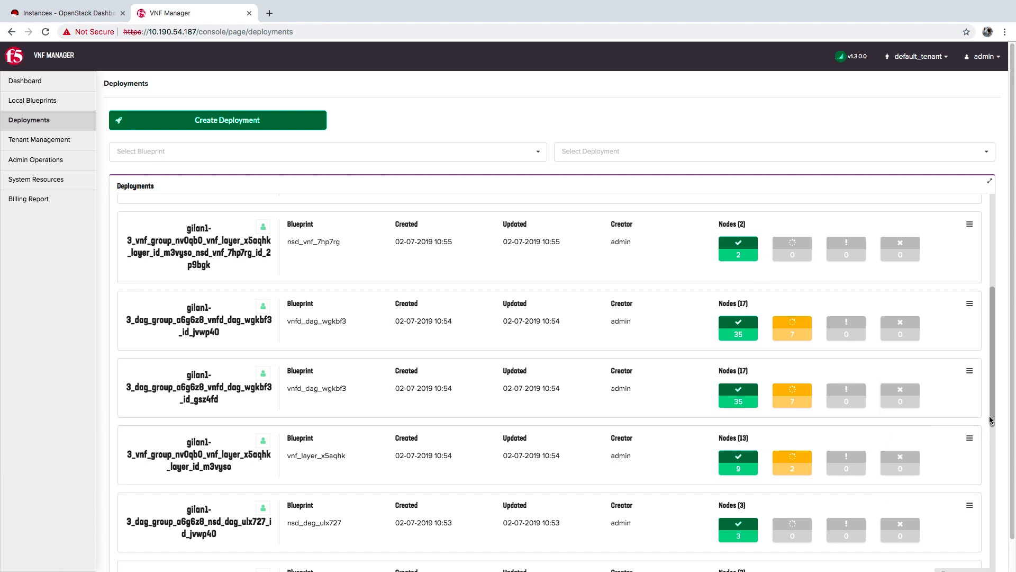
pyautogui.scroll(-3)
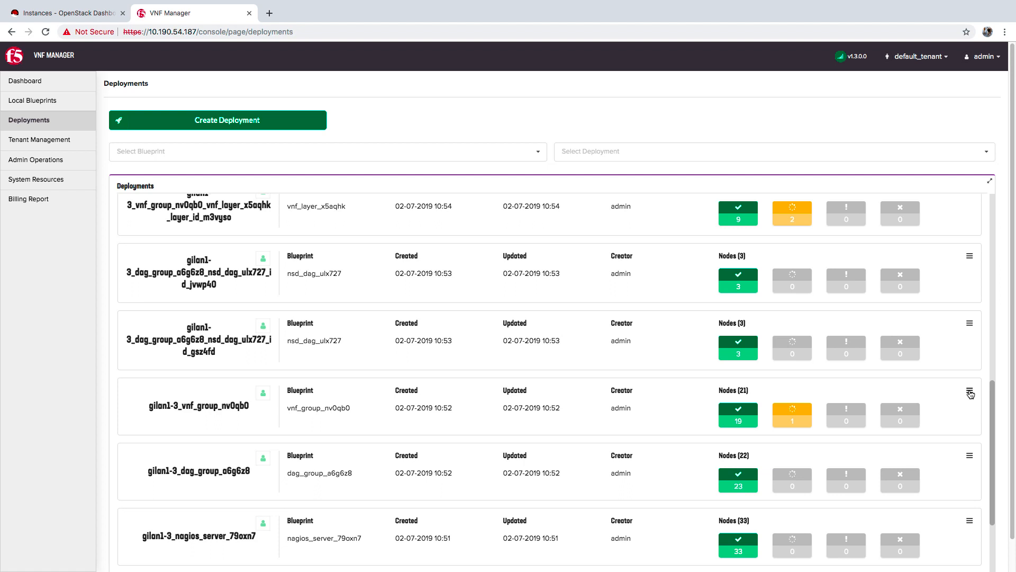
pyautogui.moveTo(975, 396)
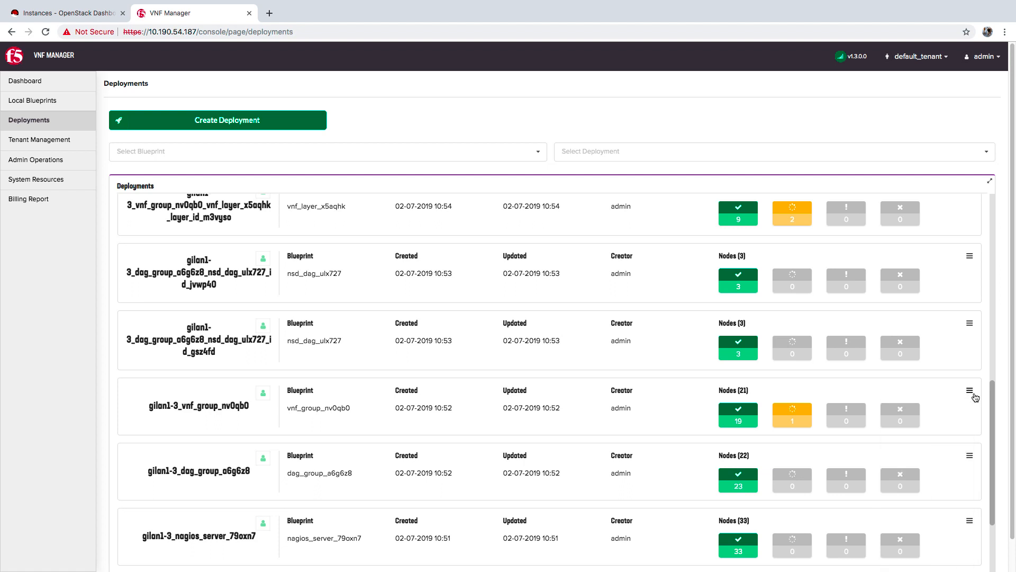
pyautogui.scroll(-3)
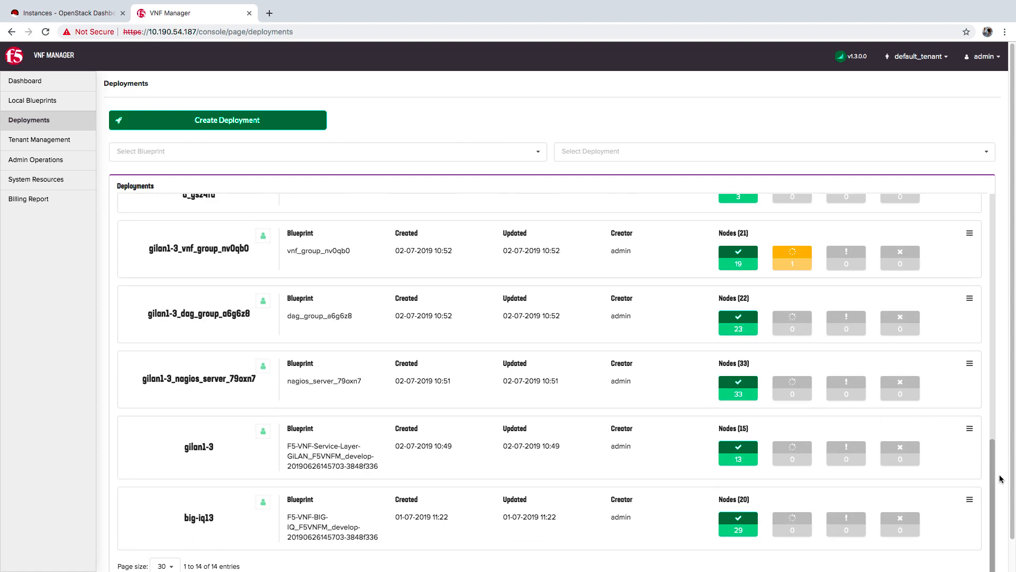
# Open gilan1-3_dag_group_a6g6z8 and scroll down to its failed install execution and event logs.
pyautogui.click(199, 313)
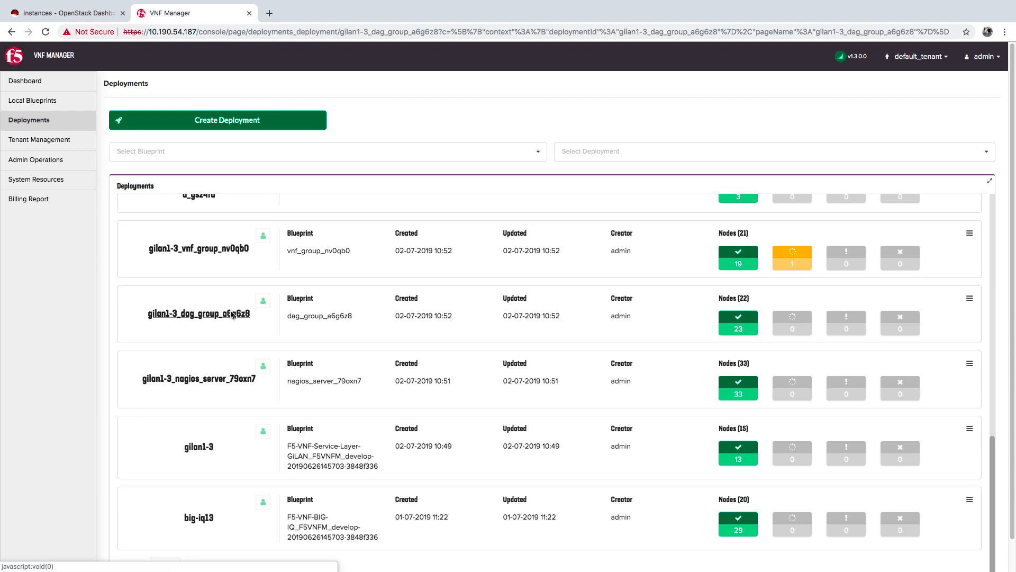
pyautogui.click(199, 313)
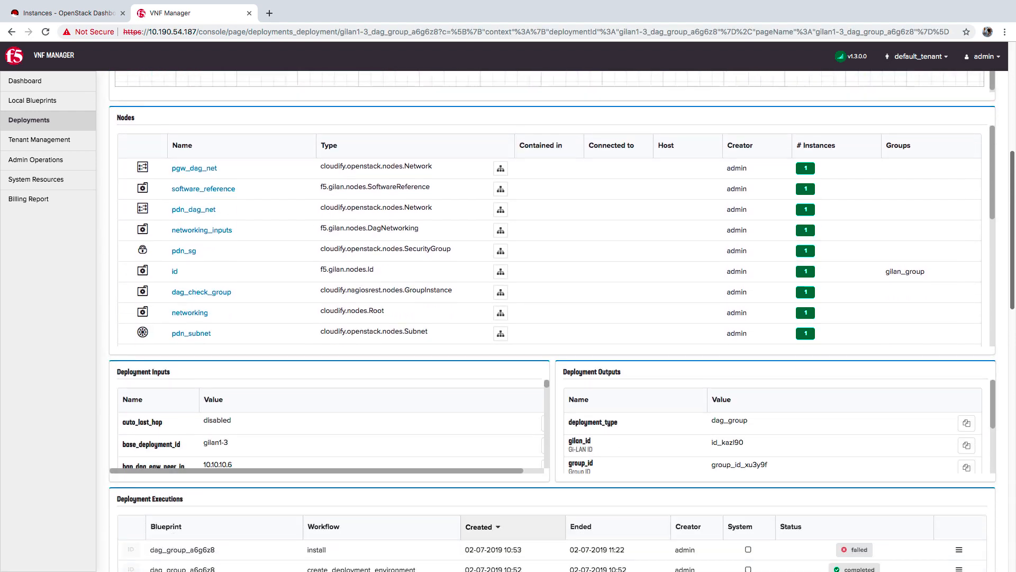
pyautogui.scroll(-3)
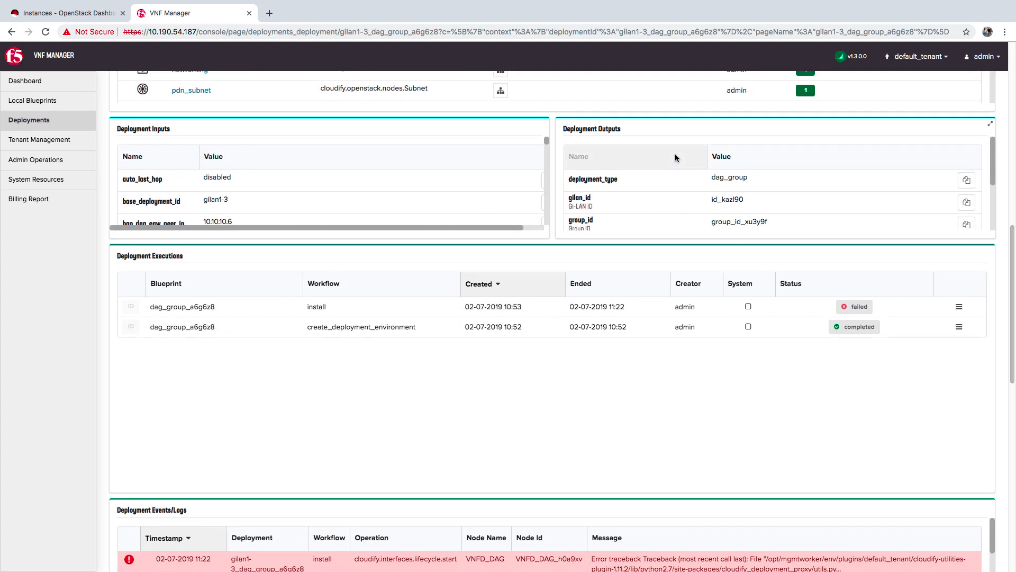
pyautogui.scroll(-3)
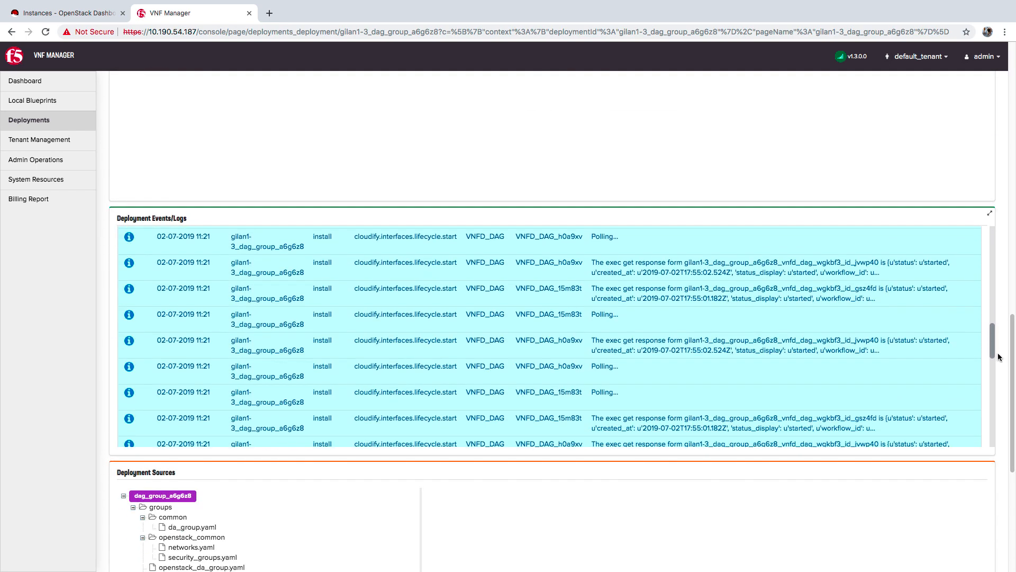
pyautogui.scroll(-3)
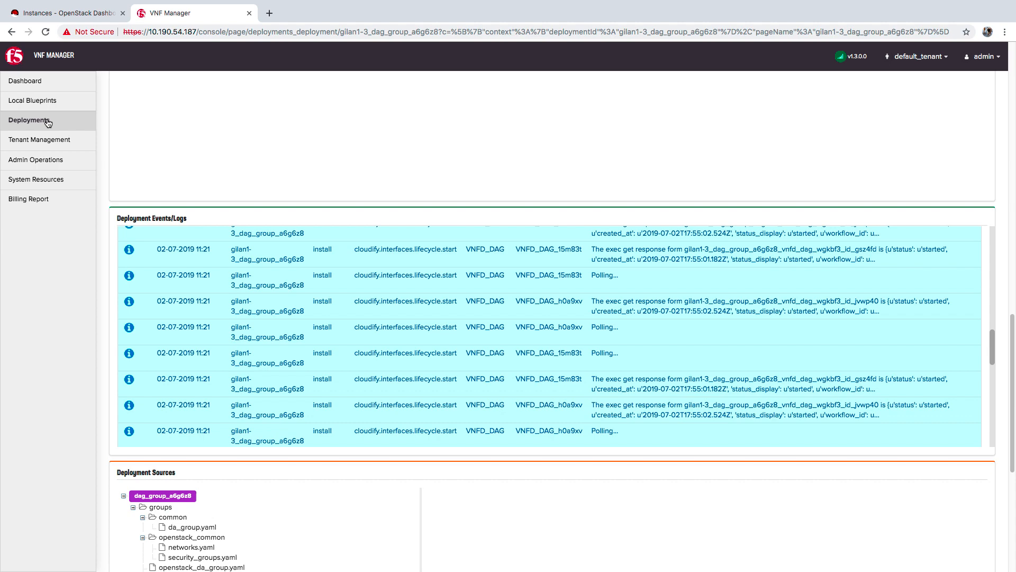
# Return to the Deployments list and scroll to the gilan1-3 and big-iq13 deployments.
pyautogui.click(29, 121)
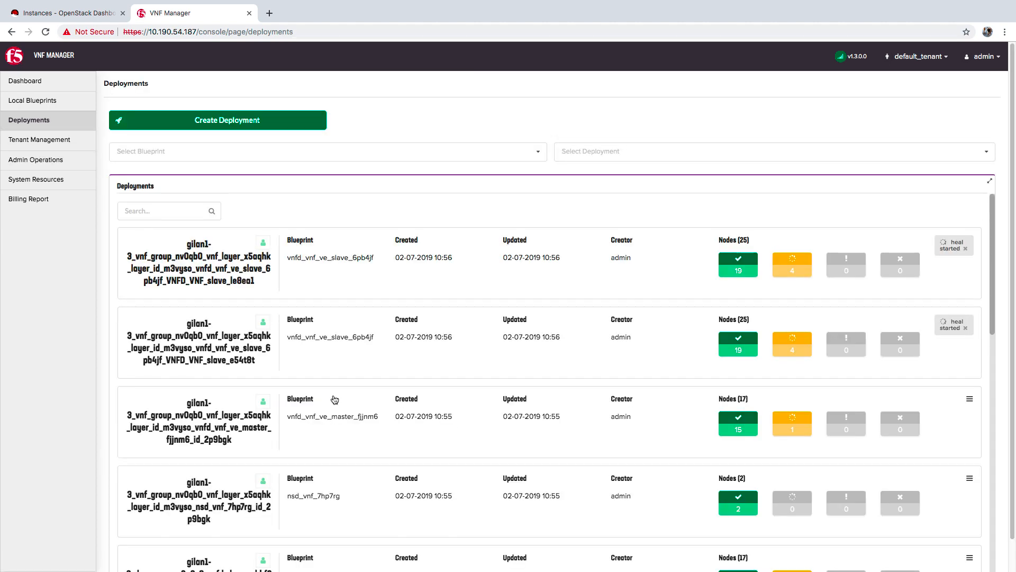
pyautogui.scroll(-3)
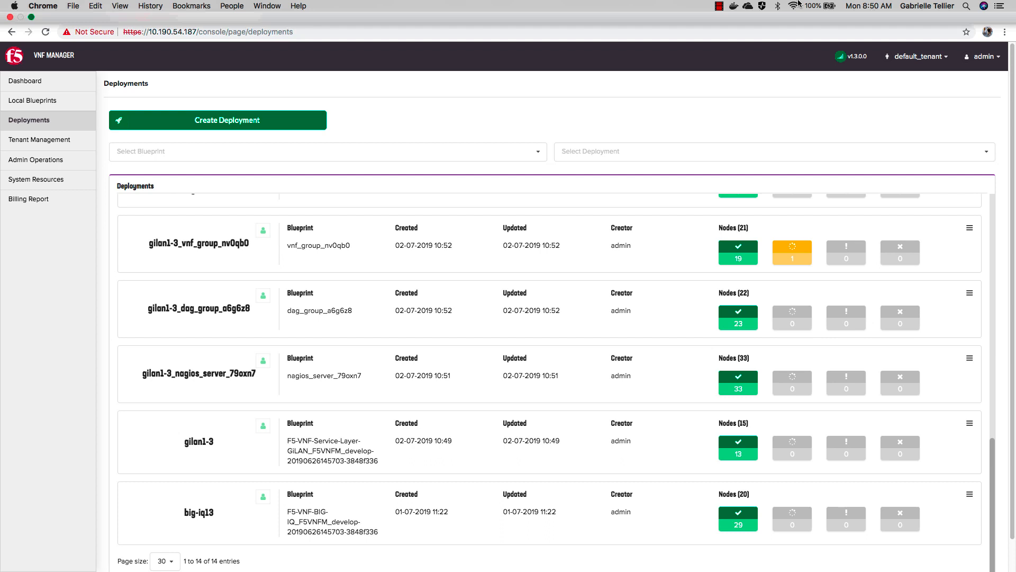
pyautogui.click(69, 37)
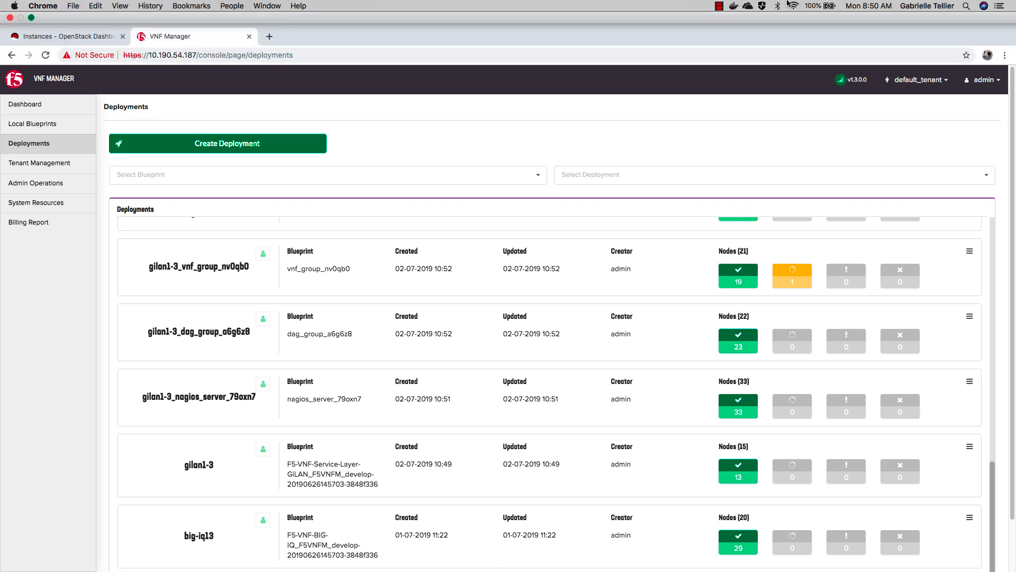
pyautogui.moveTo(745, 6)
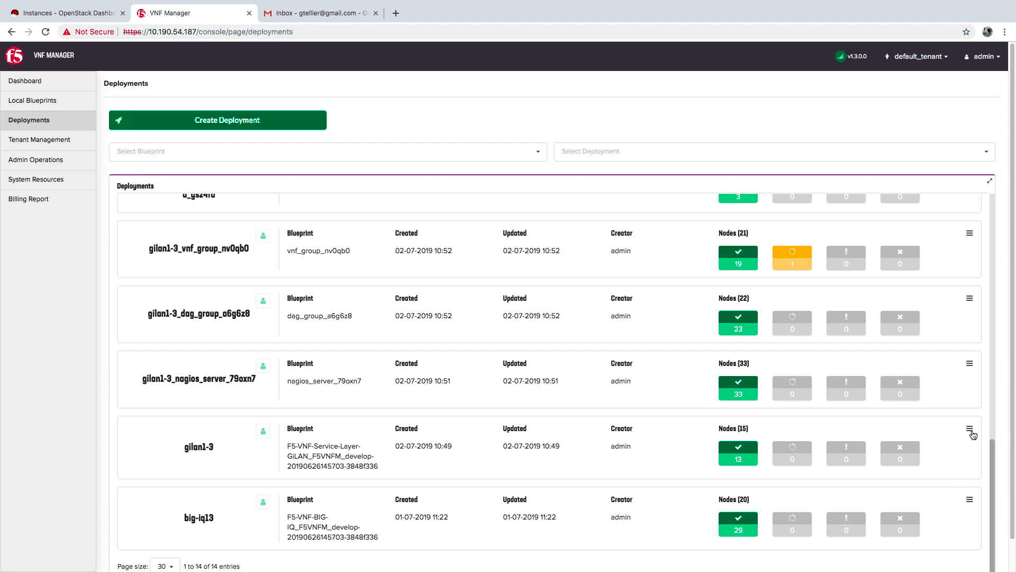
# Execute the uninstall workflow on the gilan1-3 deployment.
pyautogui.click(970, 431)
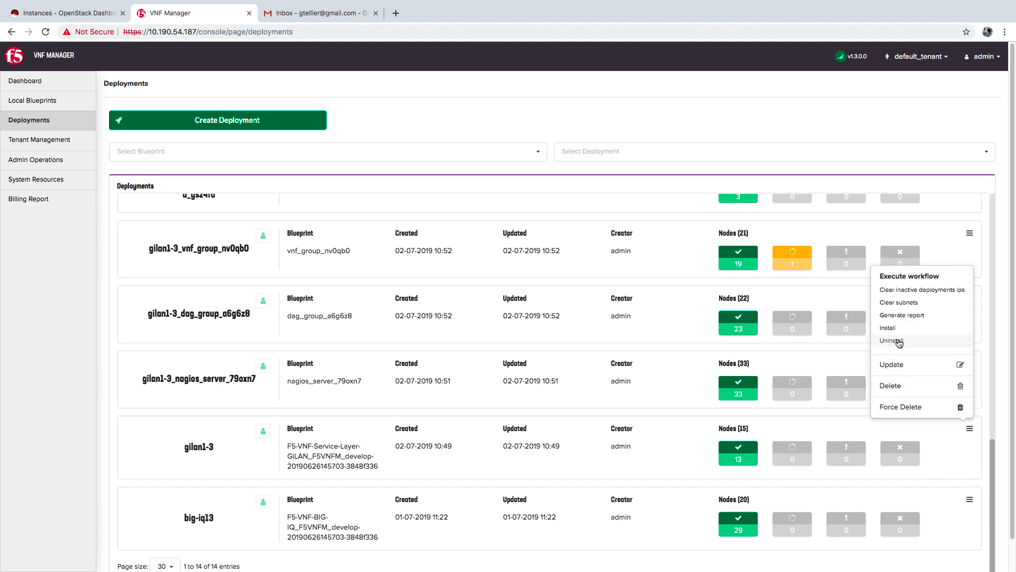
pyautogui.click(892, 341)
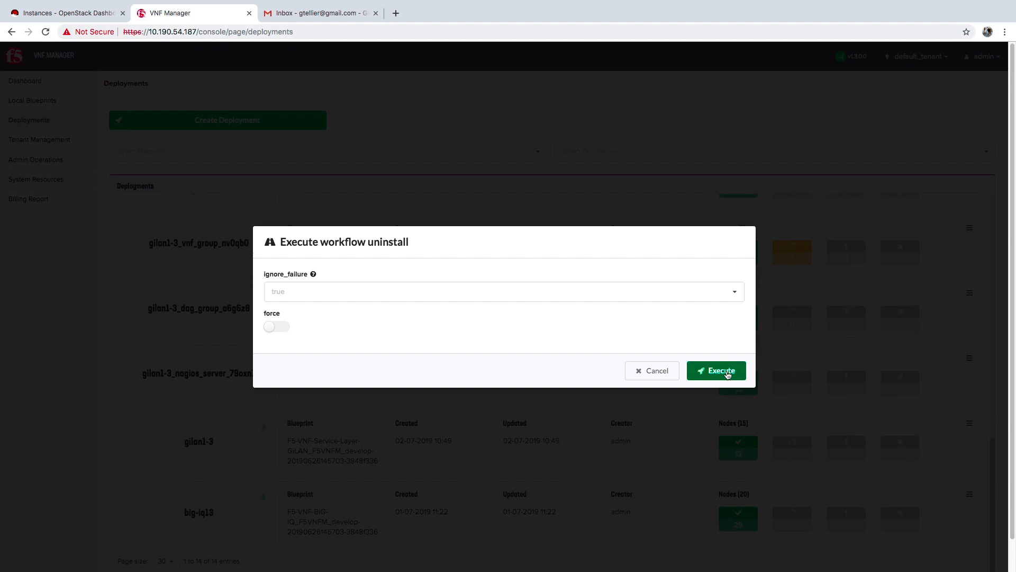
pyautogui.click(716, 370)
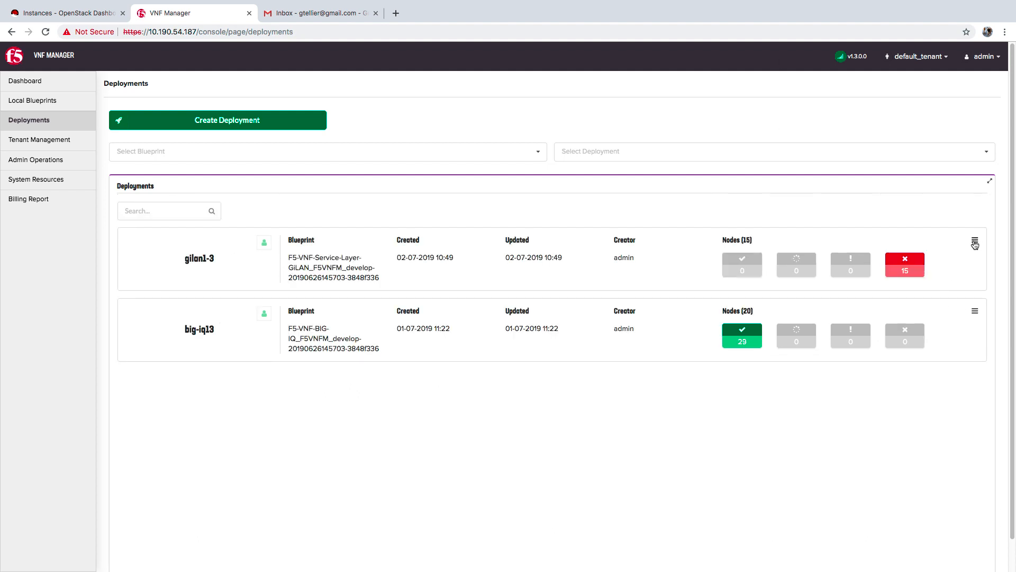
# Delete the gilan1-3 deployment via its row menu and confirm with Yes.
pyautogui.click(974, 244)
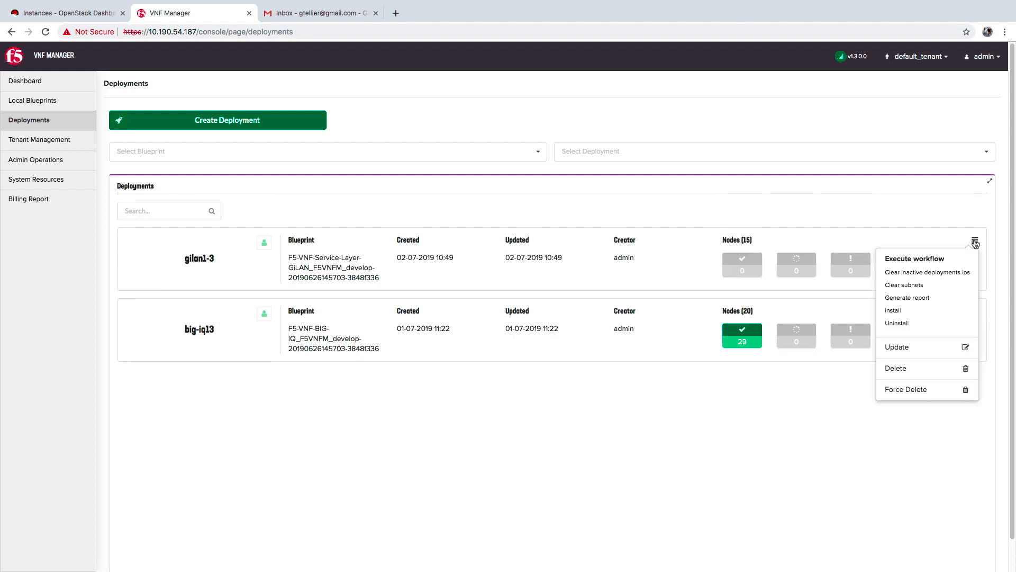
pyautogui.moveTo(897, 370)
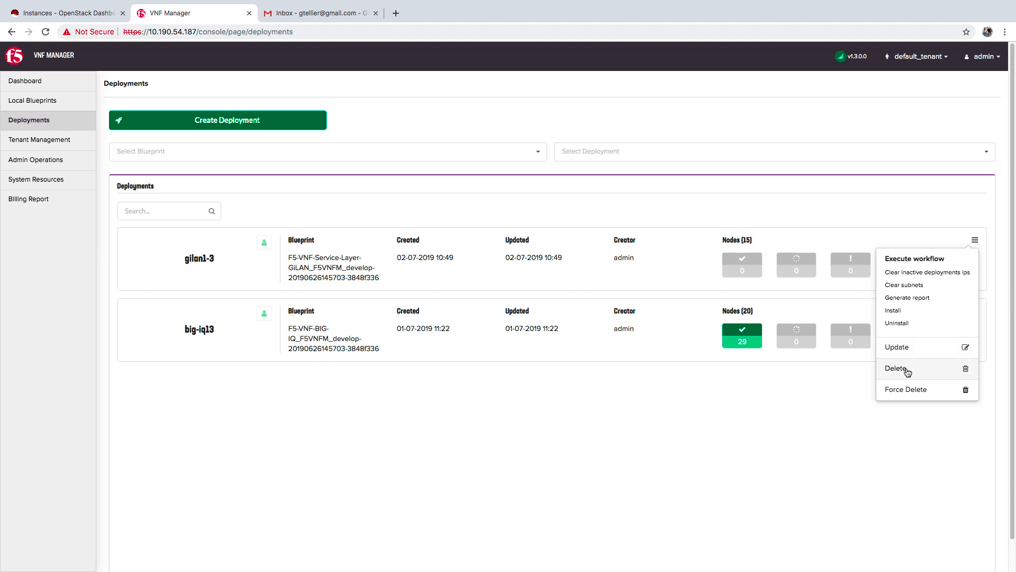
pyautogui.click(896, 369)
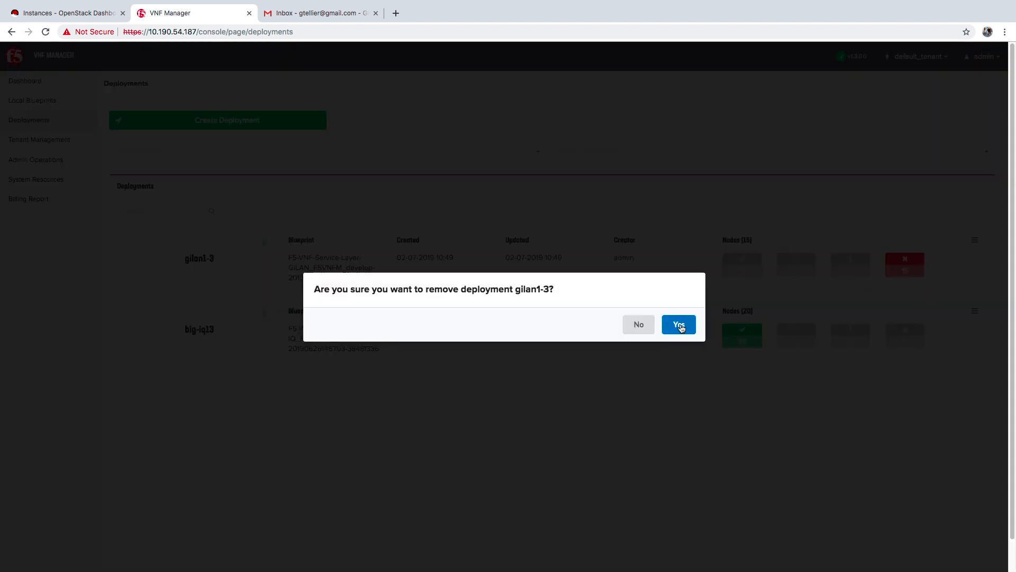
pyautogui.click(679, 324)
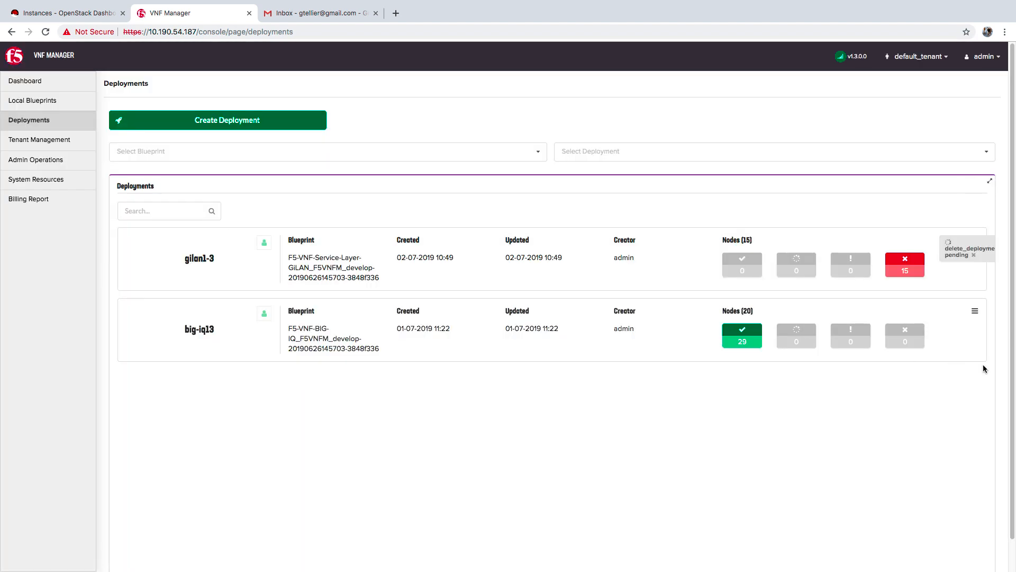